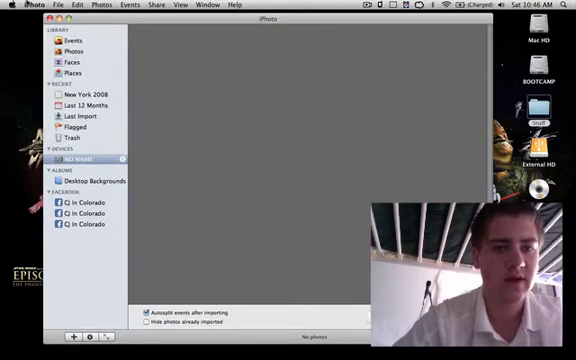
- Quit iPhoto so the Downloads folder with the downloaded files shows
left_click(16, 8)
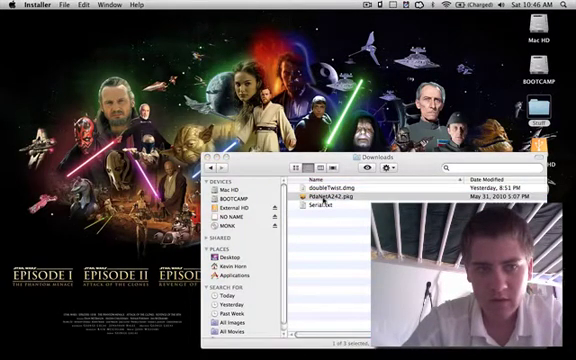
- Launch the downloaded PDANet file, leading Finder to the Applications folder
double_click(342, 198)
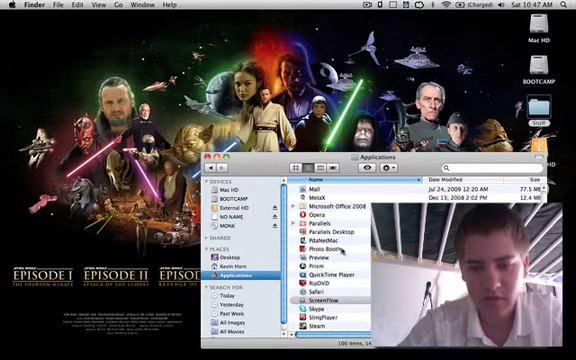
- Select the installed application, then close the Applications window to the desktop
left_click(330, 244)
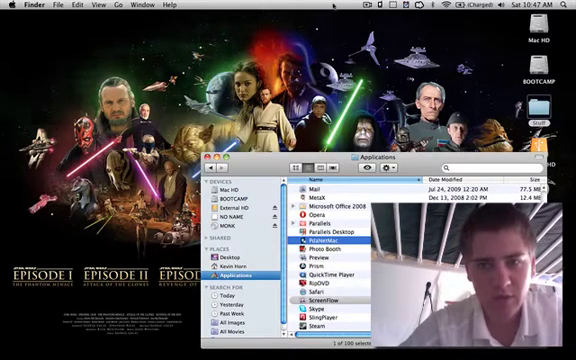
left_click(392, 10)
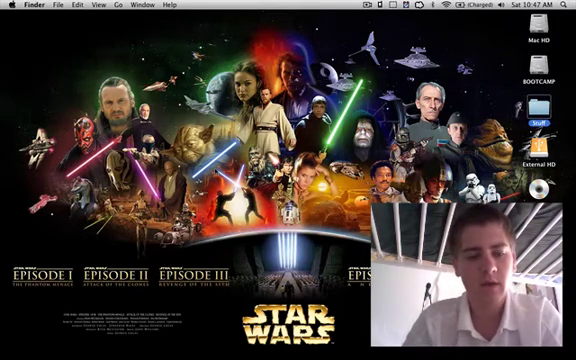
- Show the AirPort menu-bar menu with its network list and Turn AirPort Off
left_click(376, 14)
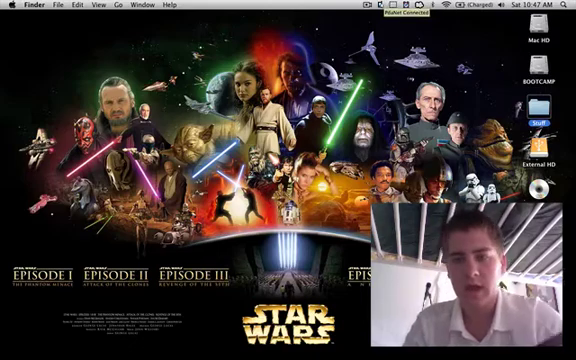
left_click(440, 8)
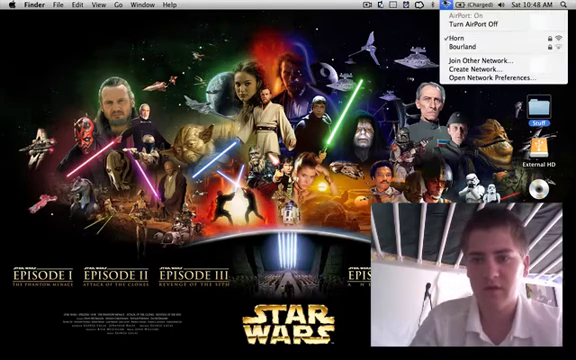